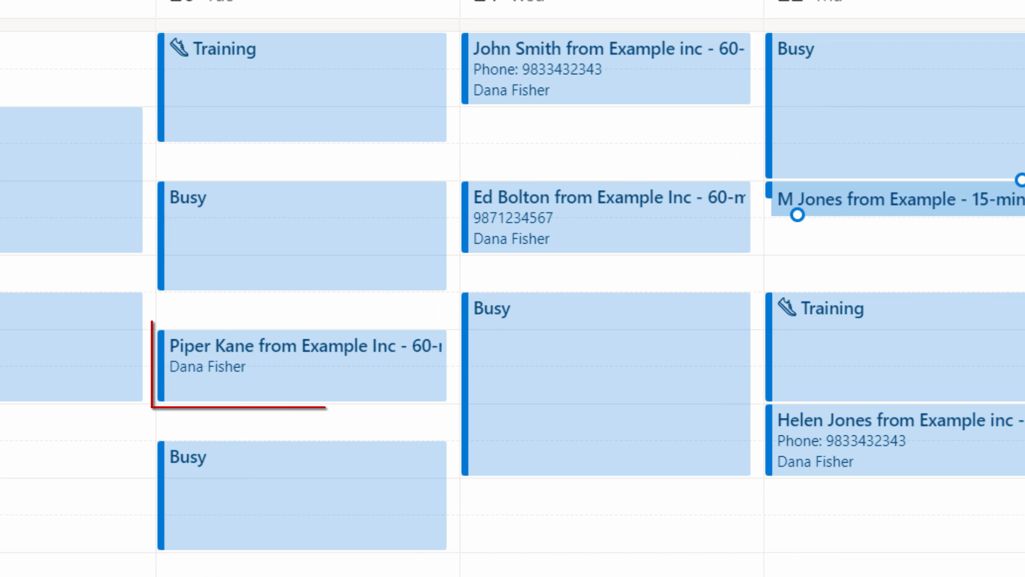
Go to the OnceHub Account Start page listing ScheduleOnce and InviteOnce.
{"action": "left_click", "coordinate": [301, 363]}
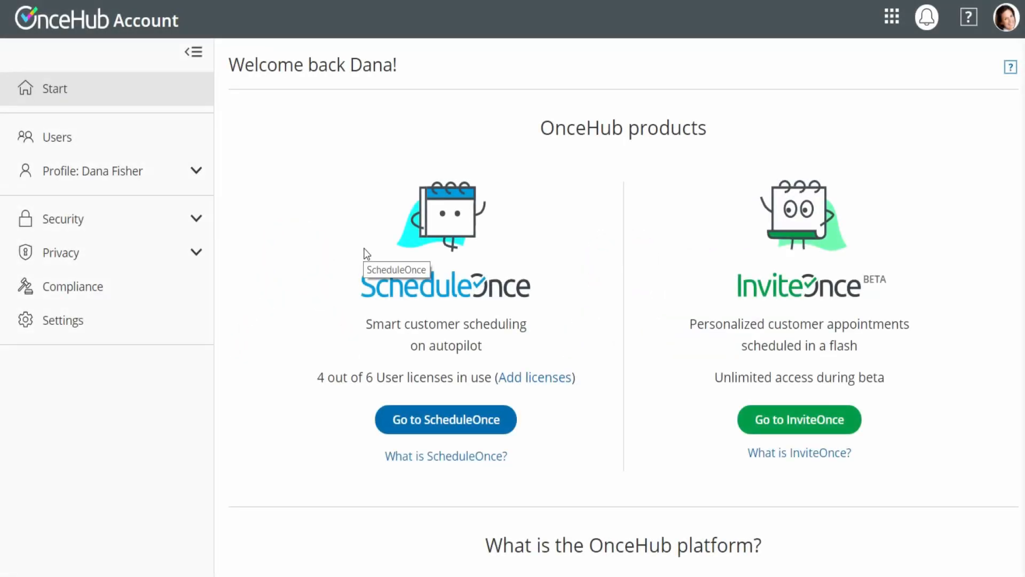
{"action": "mouse_move", "coordinate": [219, 184]}
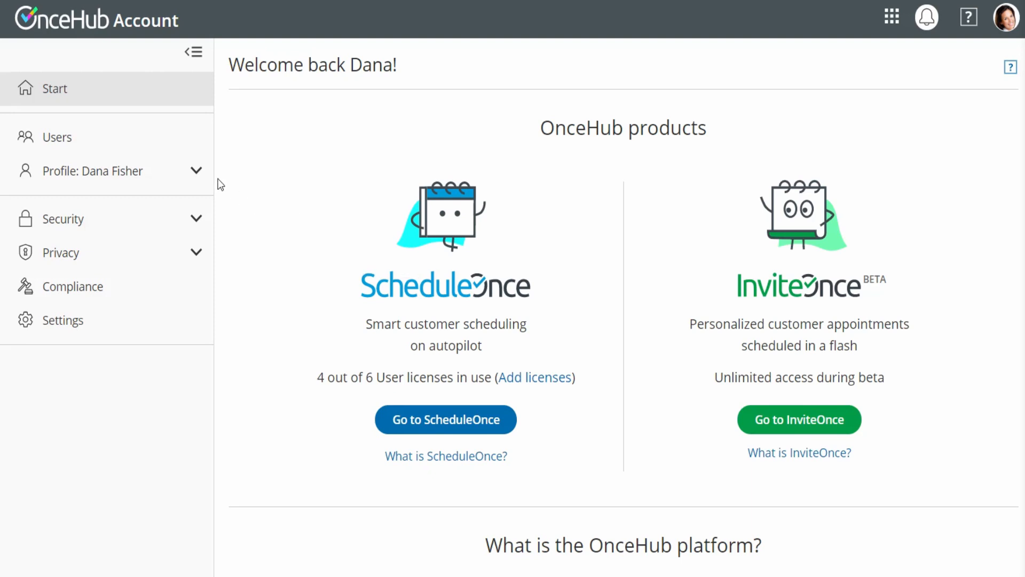
Expand Profile in the sidebar and go to its Calendar connection page.
{"action": "left_click", "coordinate": [94, 171]}
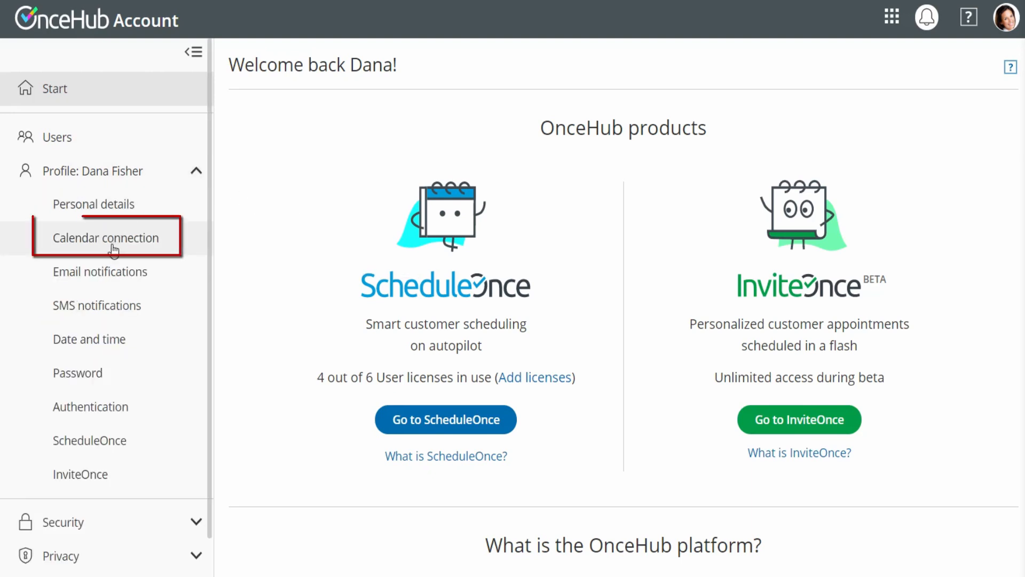
{"action": "left_click", "coordinate": [105, 237]}
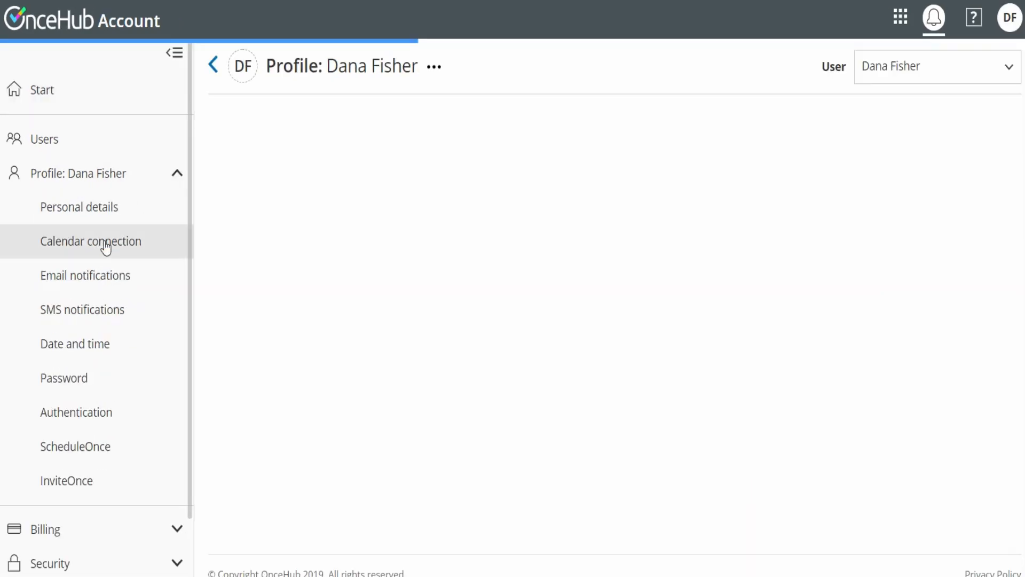
{"action": "left_click", "coordinate": [90, 242]}
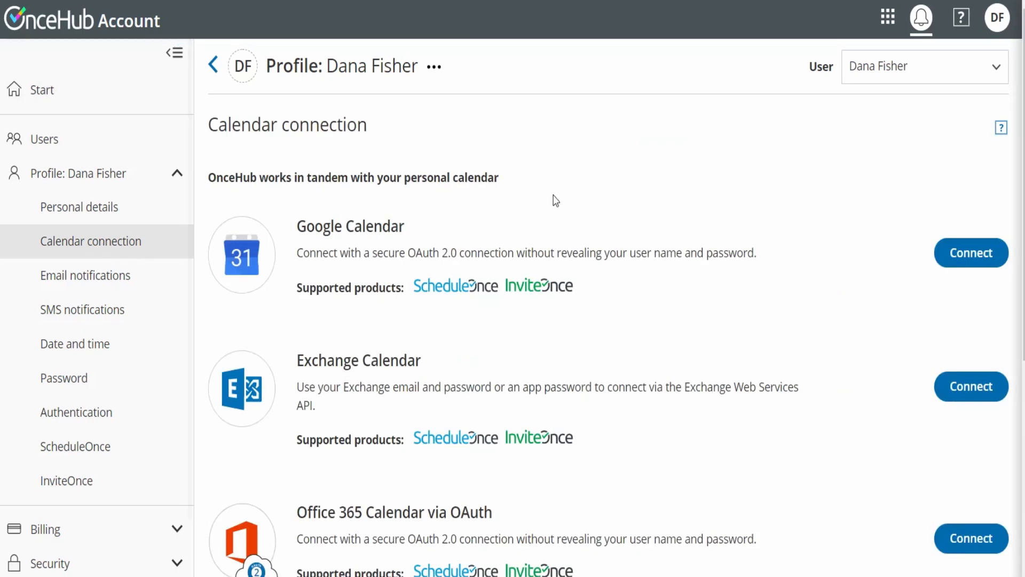
{"action": "scroll", "scroll_direction": "down", "scroll_amount": 3}
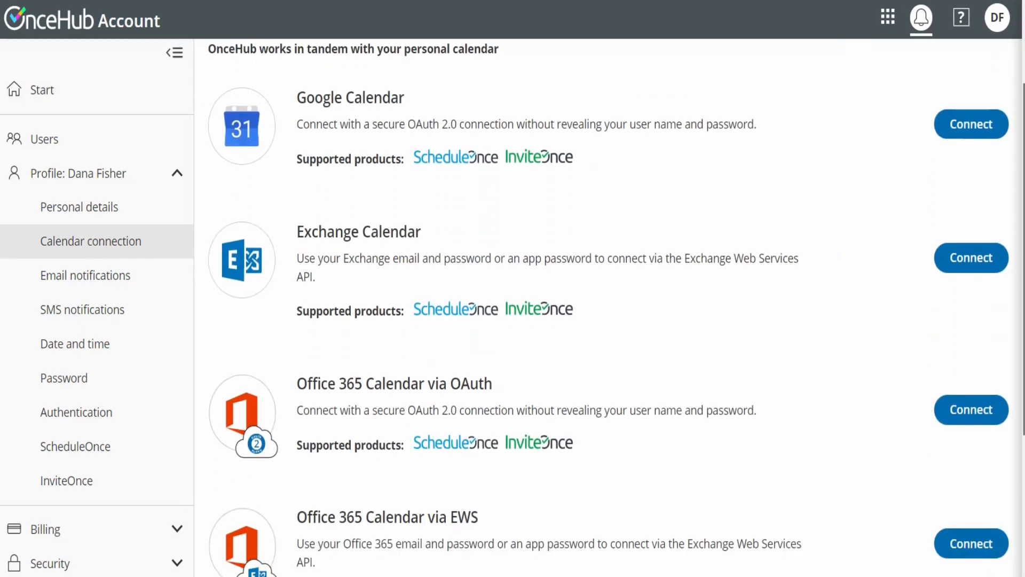
{"action": "scroll", "scroll_direction": "down", "scroll_amount": 3}
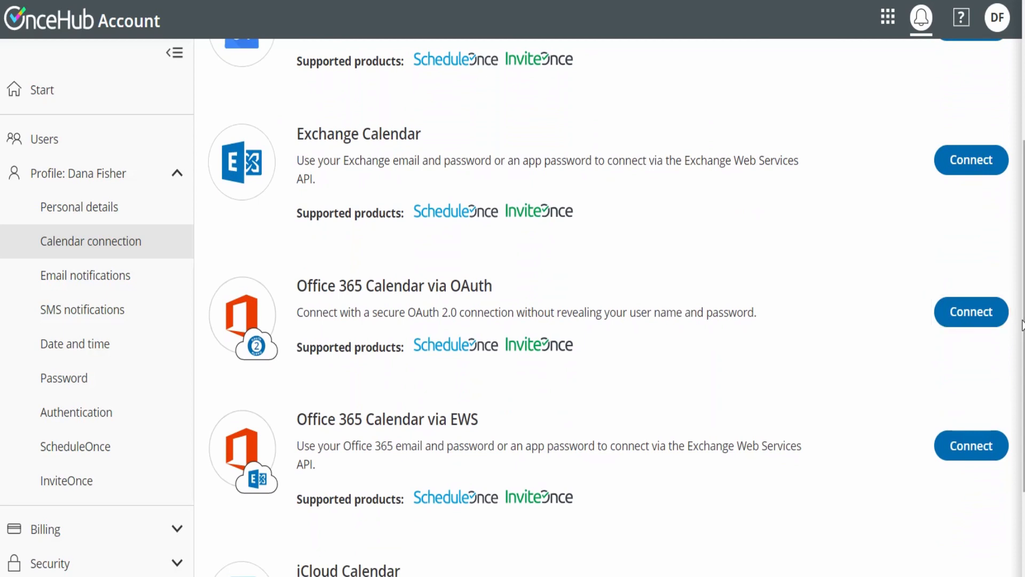
{"action": "mouse_move", "coordinate": [971, 446]}
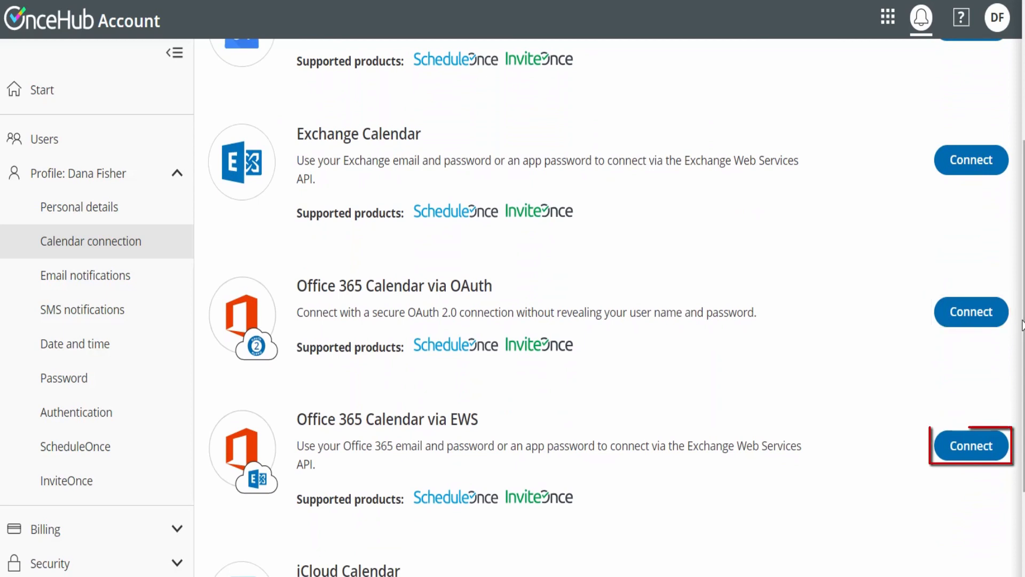
{"action": "scroll", "scroll_direction": "down", "scroll_amount": 3}
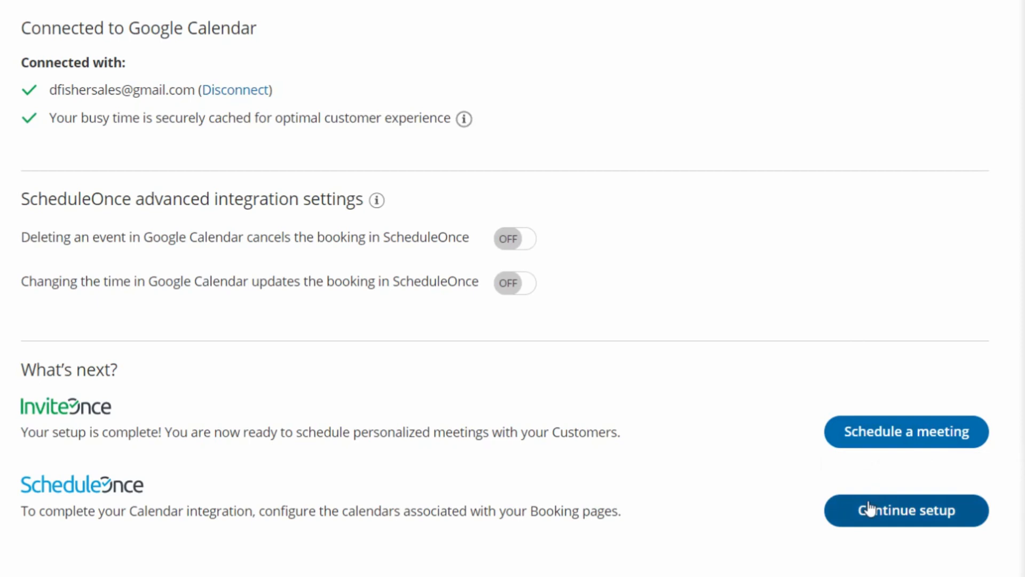
{"action": "mouse_move", "coordinate": [906, 510]}
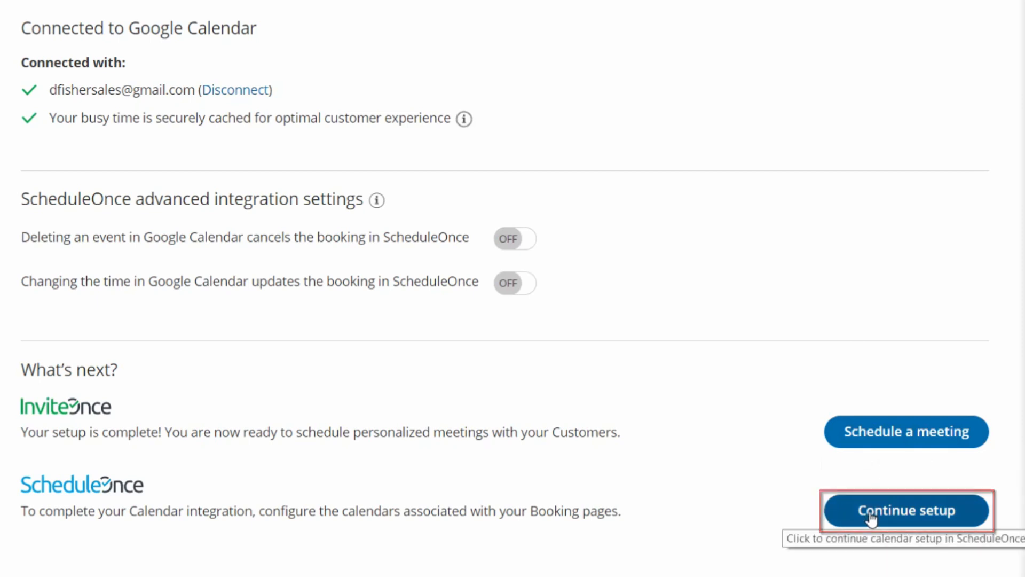